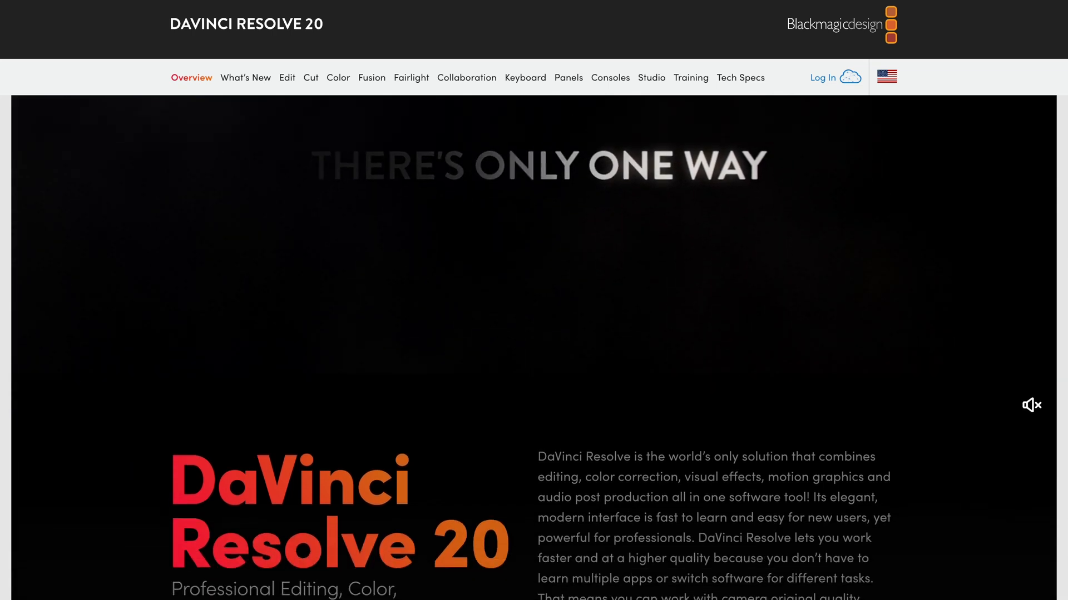
Scroll down the DaVinci Resolve 20 product page before launching Resolve
{"action": "scroll", "scroll_direction": "down", "scroll_amount": 3}
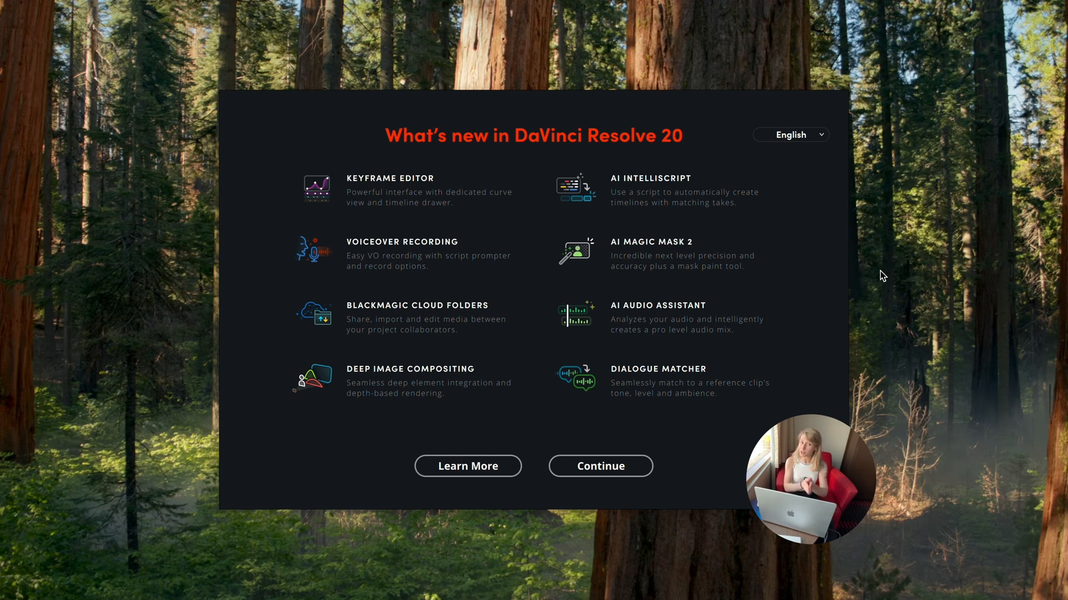
Continue past the what's-new screen and activate Magic Mask with its stroke options menu listed
{"action": "left_click", "coordinate": [599, 466]}
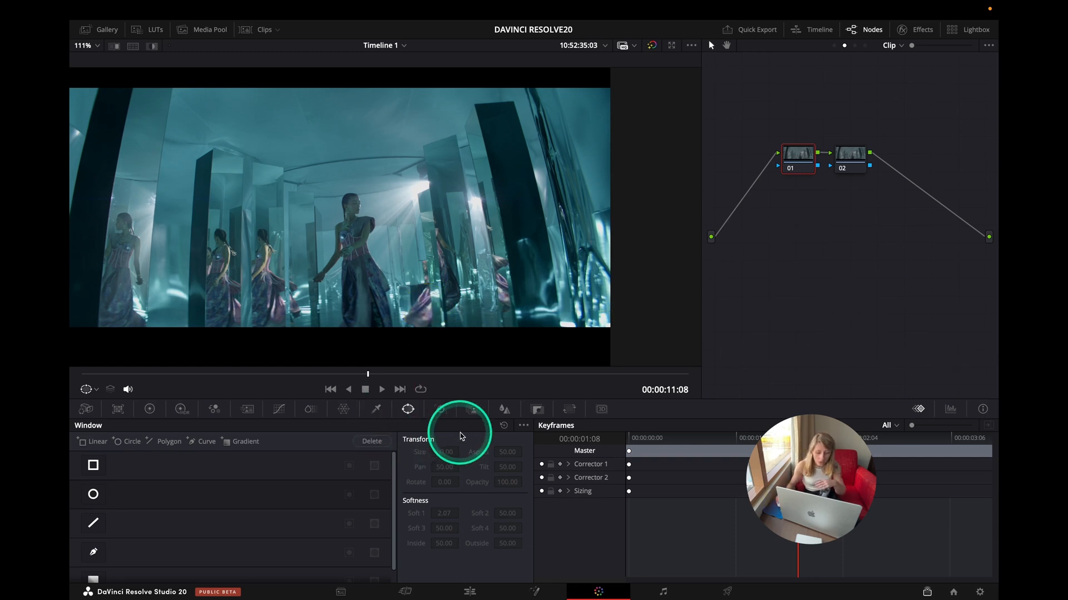
{"action": "left_click", "coordinate": [471, 409]}
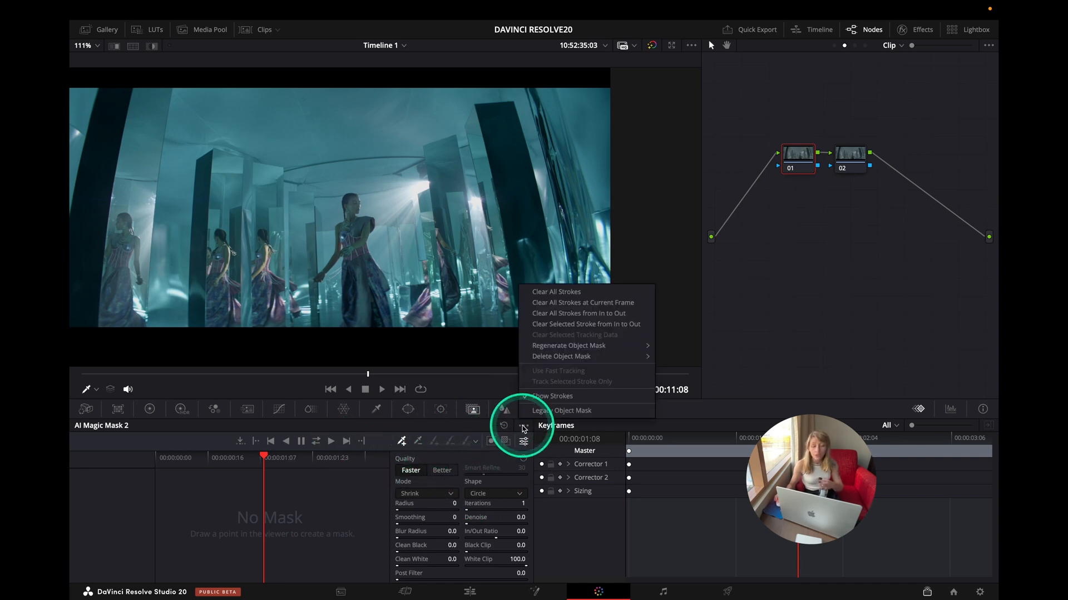
{"action": "left_click", "coordinate": [552, 396]}
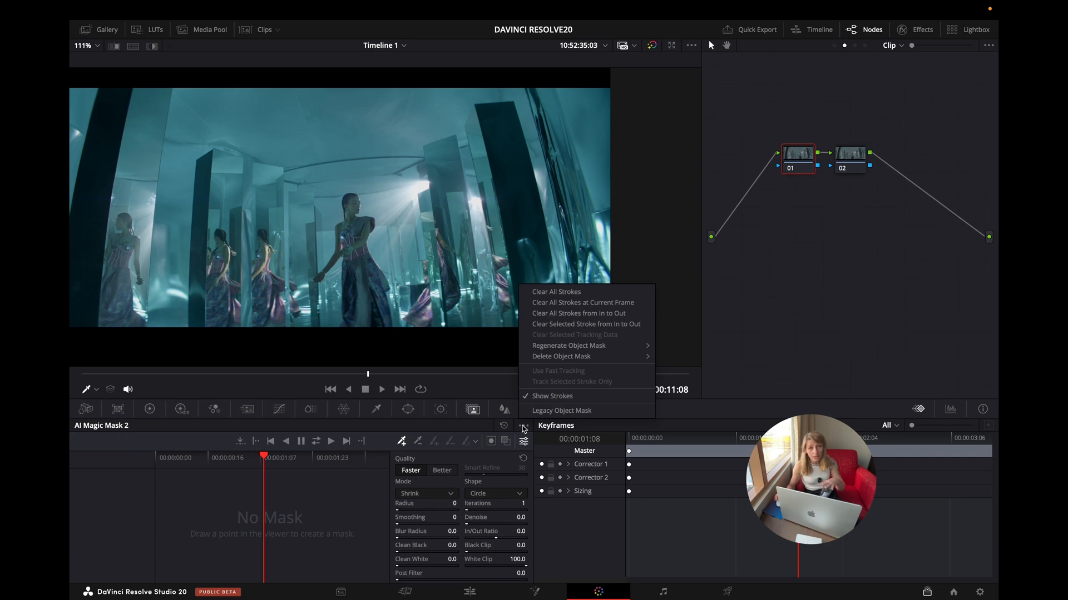
{"action": "mouse_move", "coordinate": [561, 410]}
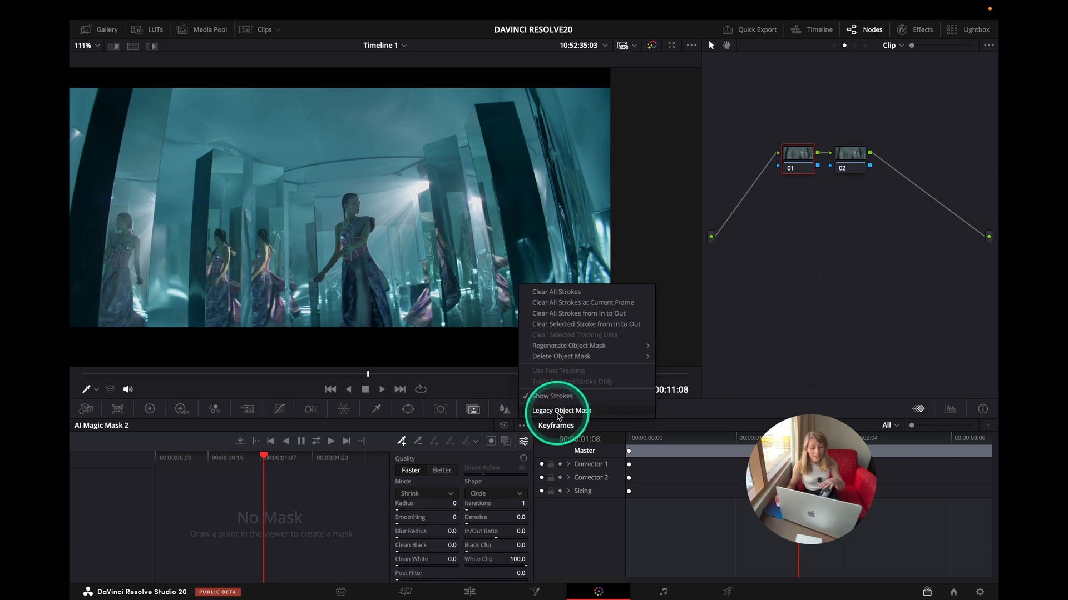
{"action": "left_click", "coordinate": [561, 411]}
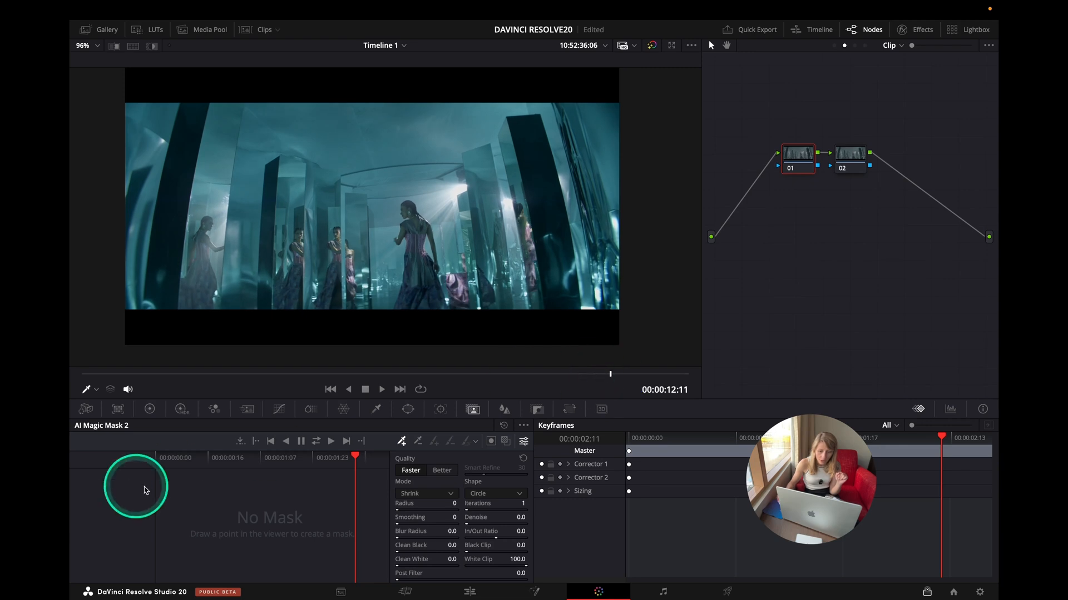
Mask the central woman by picking points on her head, torso and lower dress
{"action": "left_click", "coordinate": [275, 260]}
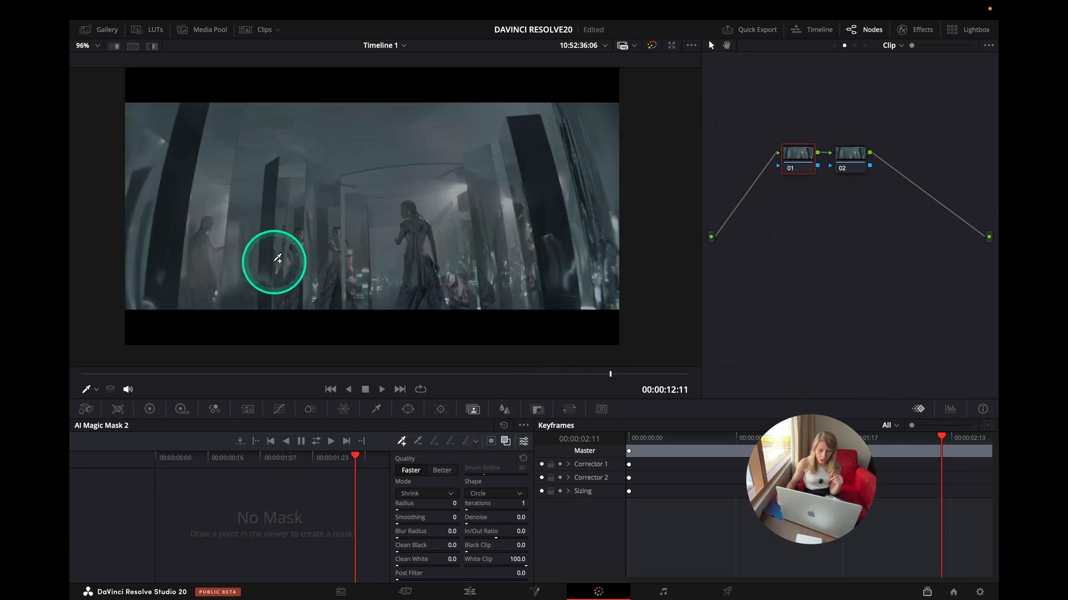
{"action": "left_click", "coordinate": [433, 234]}
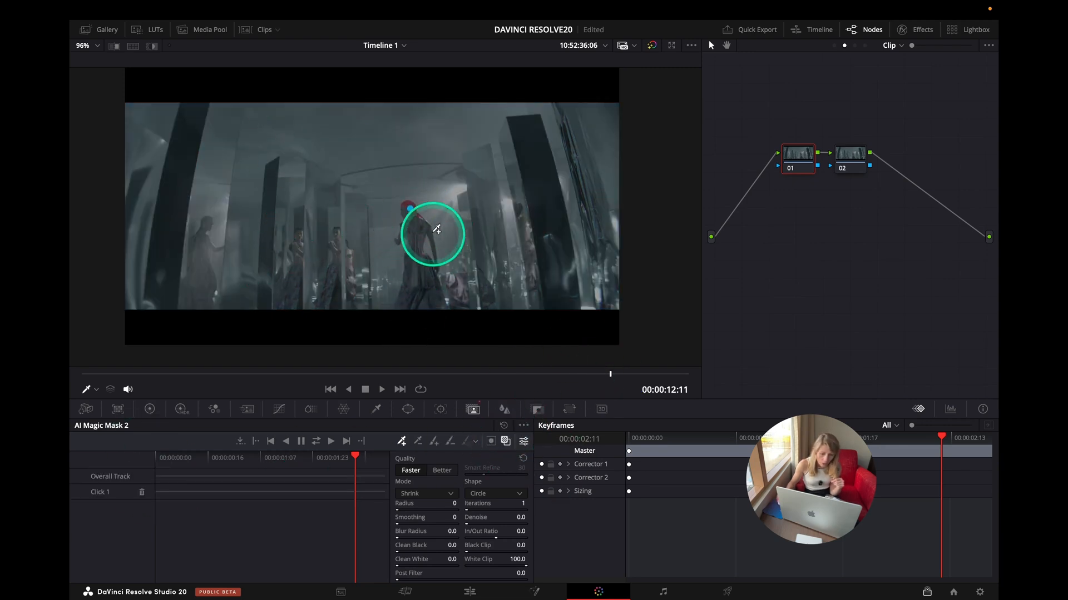
{"action": "left_click", "coordinate": [436, 286]}
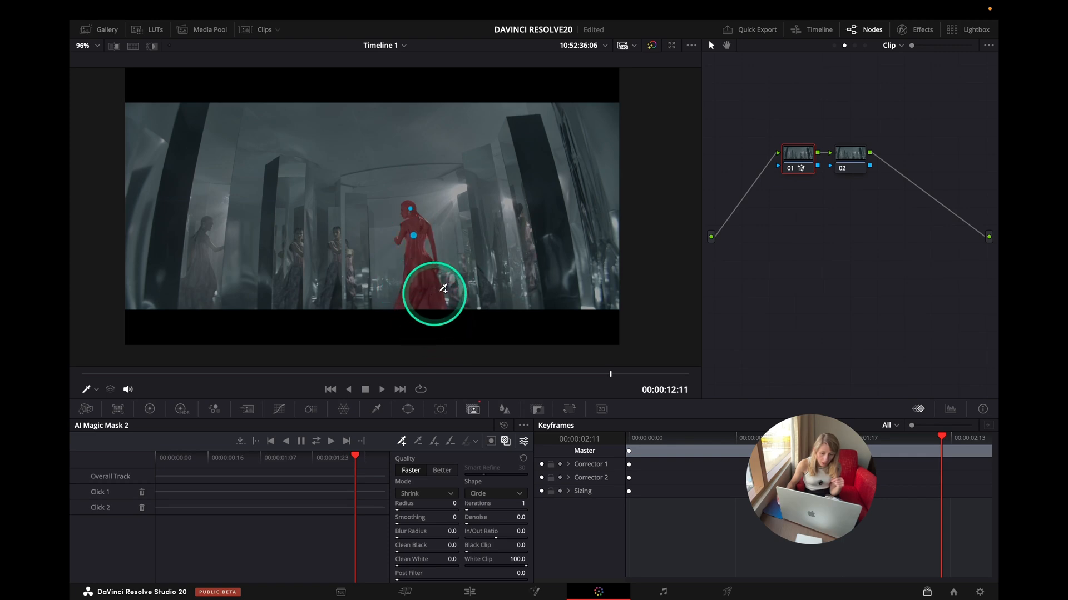
{"action": "left_click", "coordinate": [449, 302]}
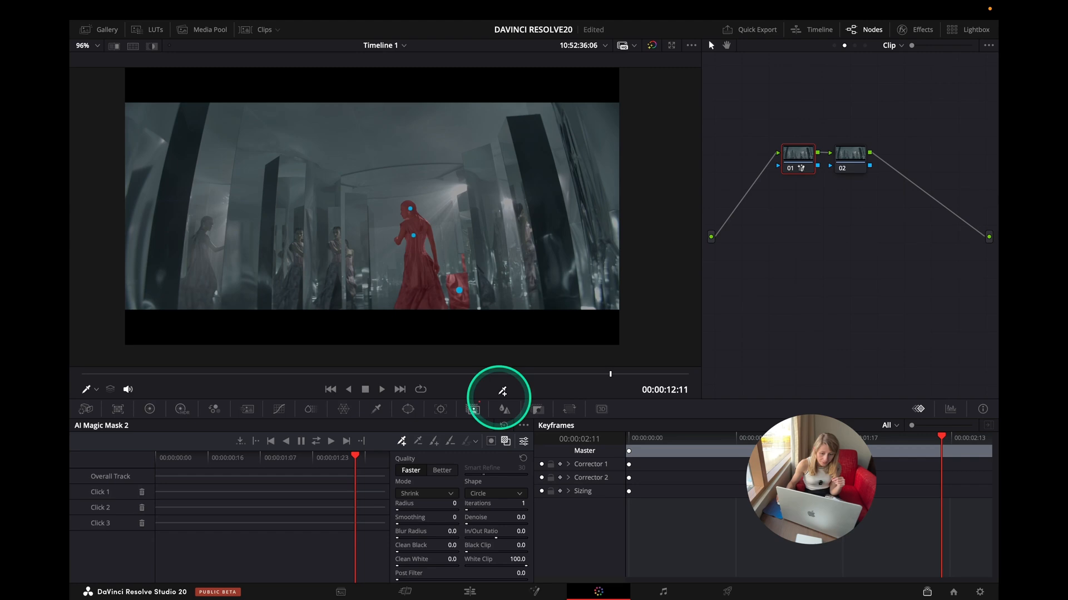
{"action": "left_click", "coordinate": [289, 320]}
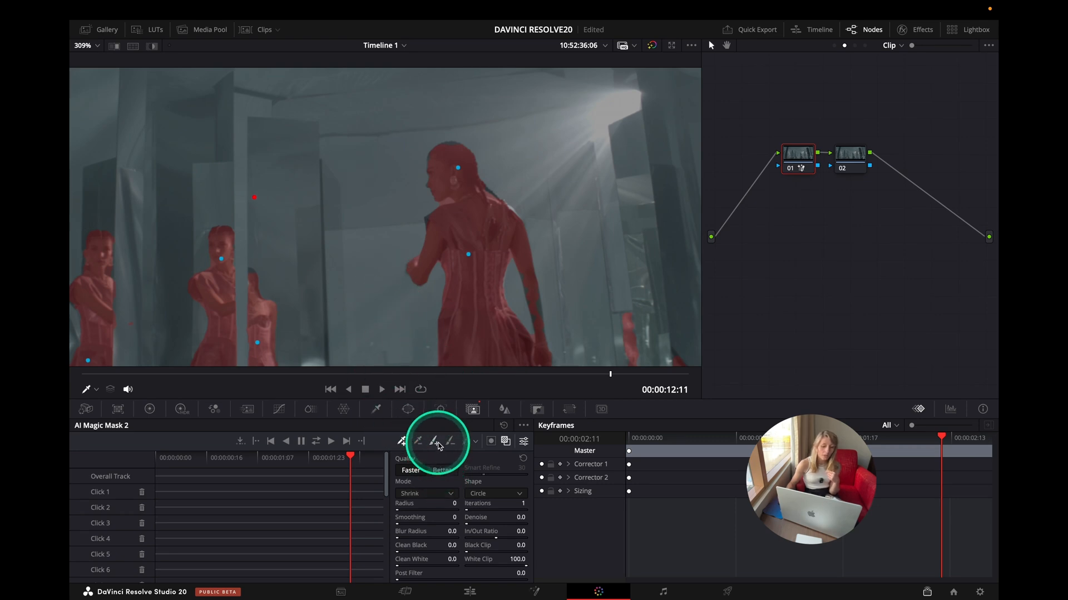
{"action": "mouse_move", "coordinate": [436, 442]}
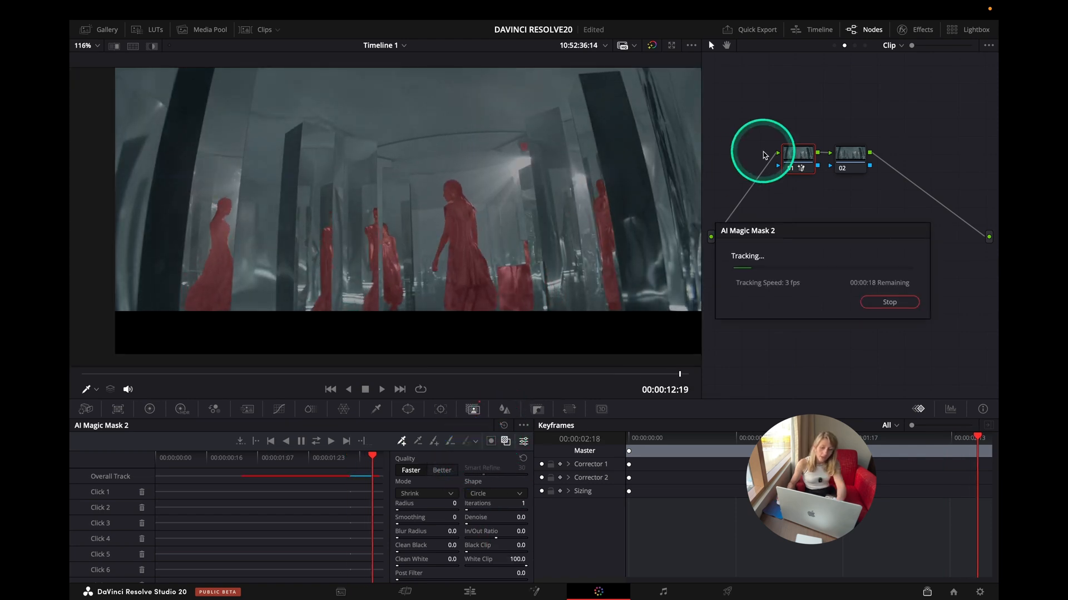
Add a reflection point and track the Magic Mask through the whole clip
{"action": "left_click", "coordinate": [889, 302]}
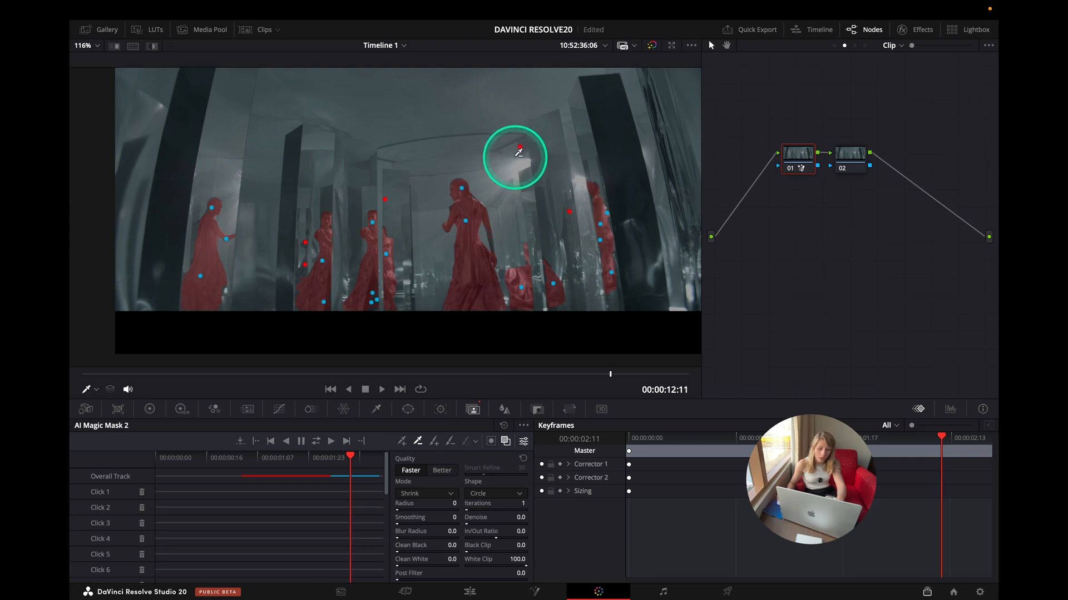
{"action": "left_click", "coordinate": [331, 442]}
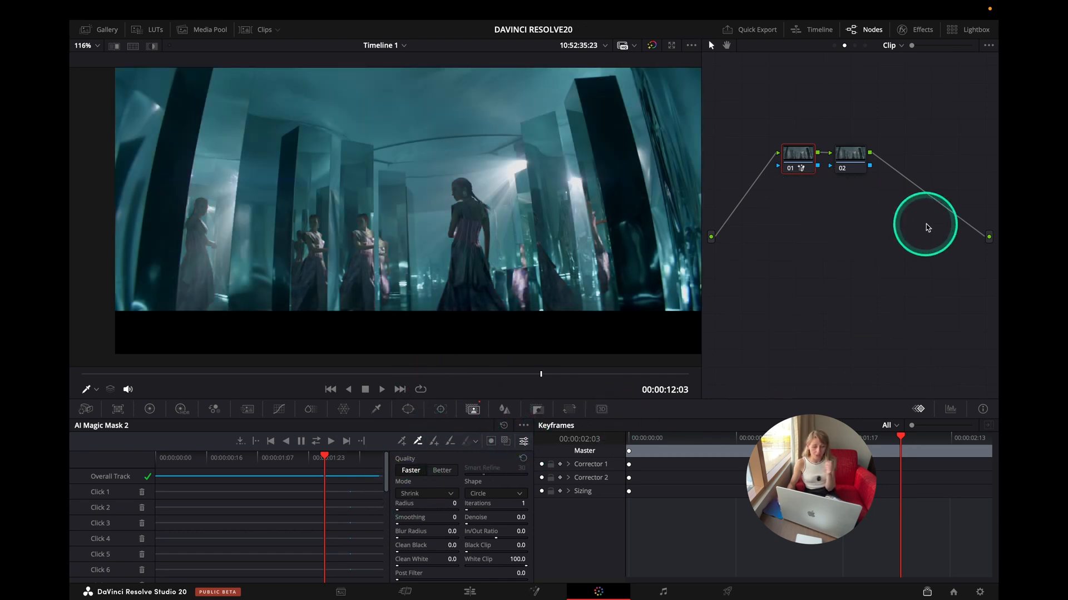
{"action": "mouse_move", "coordinate": [329, 419]}
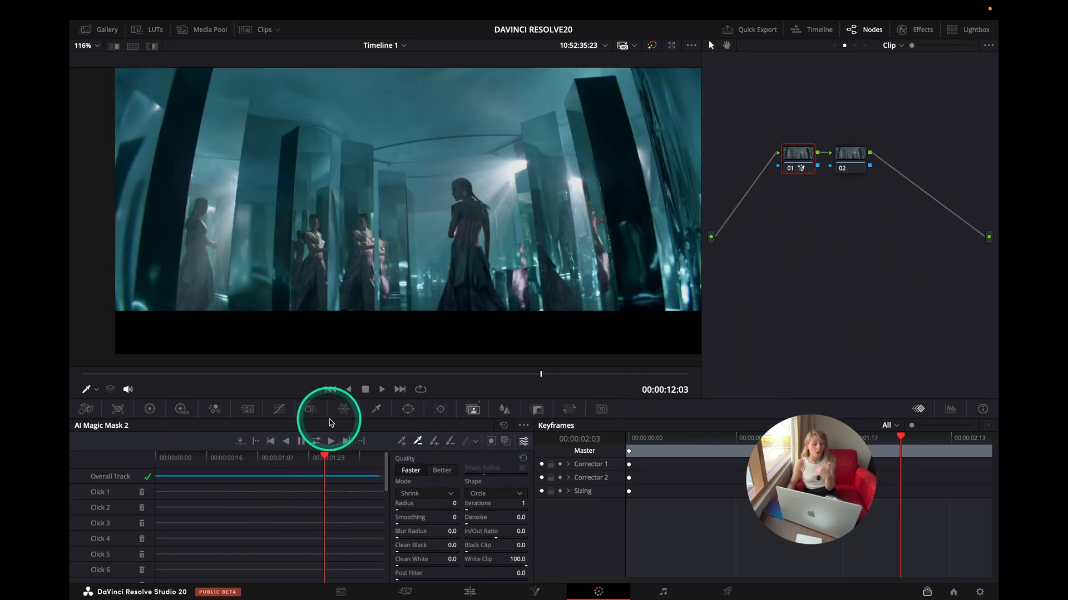
Show the Color Warper controls for the second corrector node
{"action": "left_click", "coordinate": [343, 410]}
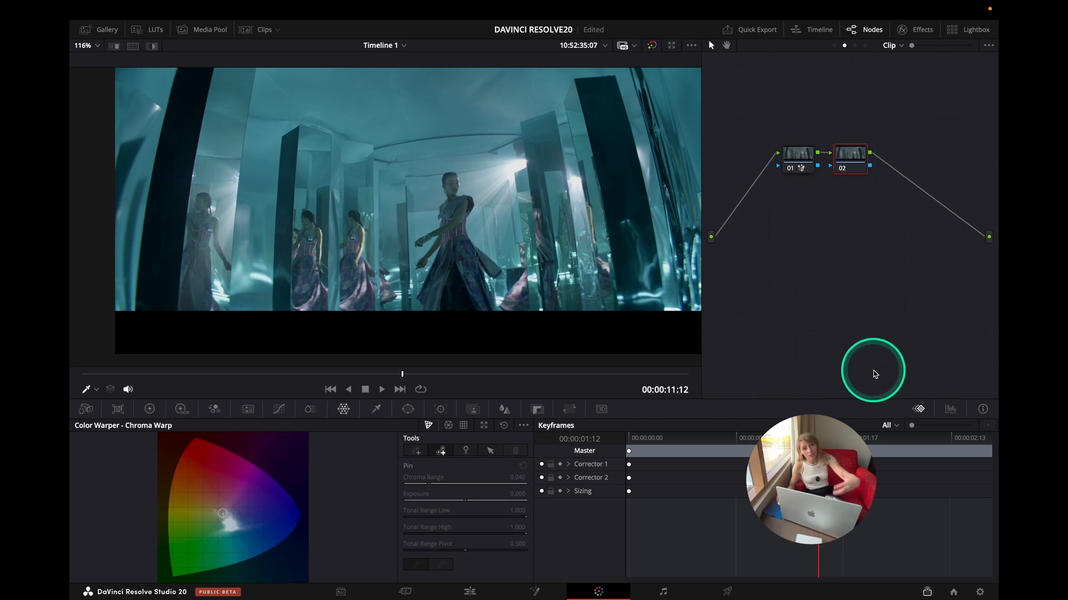
{"action": "mouse_move", "coordinate": [783, 357]}
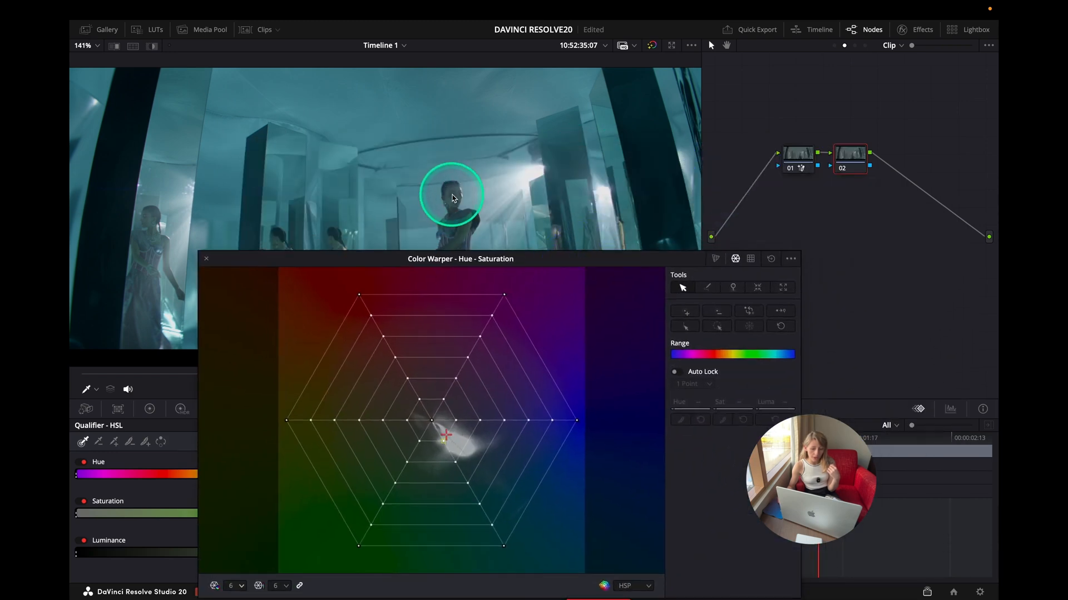
{"action": "mouse_move", "coordinate": [510, 547]}
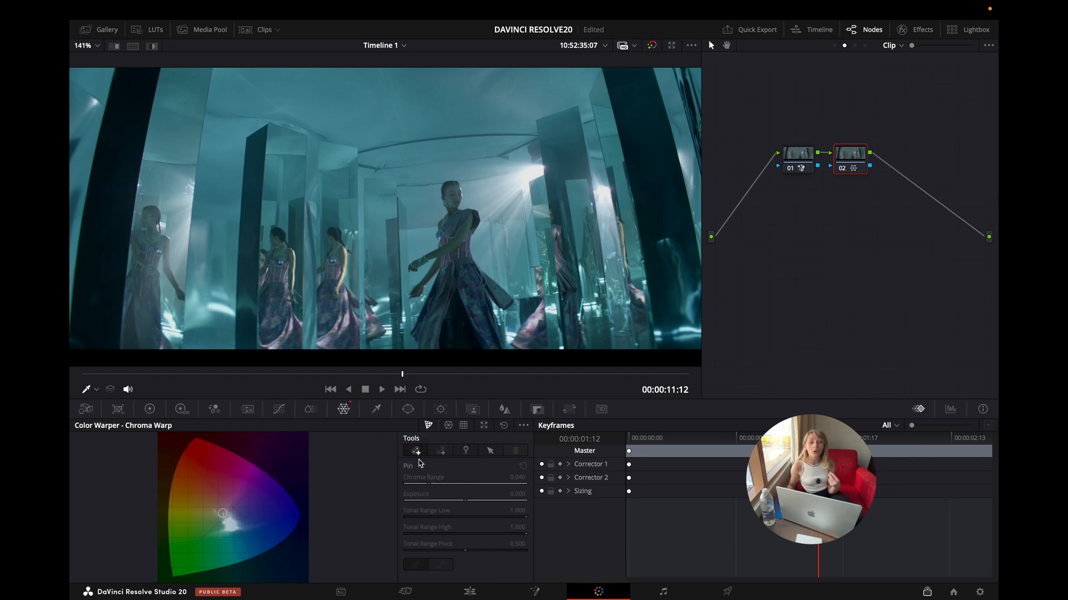
Choose the Chroma Warp stroke tool and set a point on the cool tones of the wheel
{"action": "left_click", "coordinate": [415, 453]}
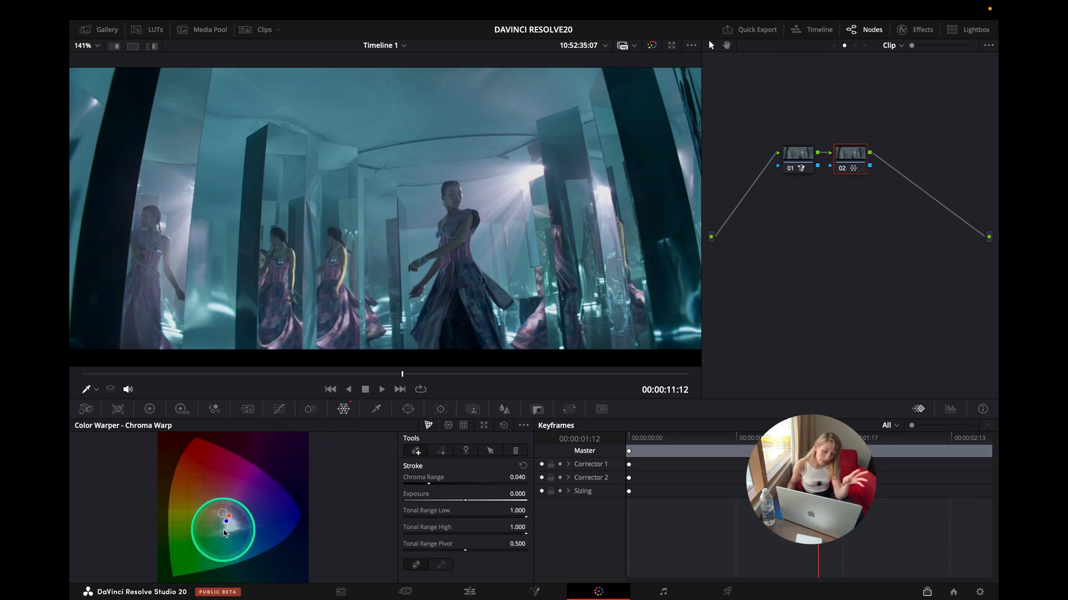
{"action": "left_click", "coordinate": [344, 409]}
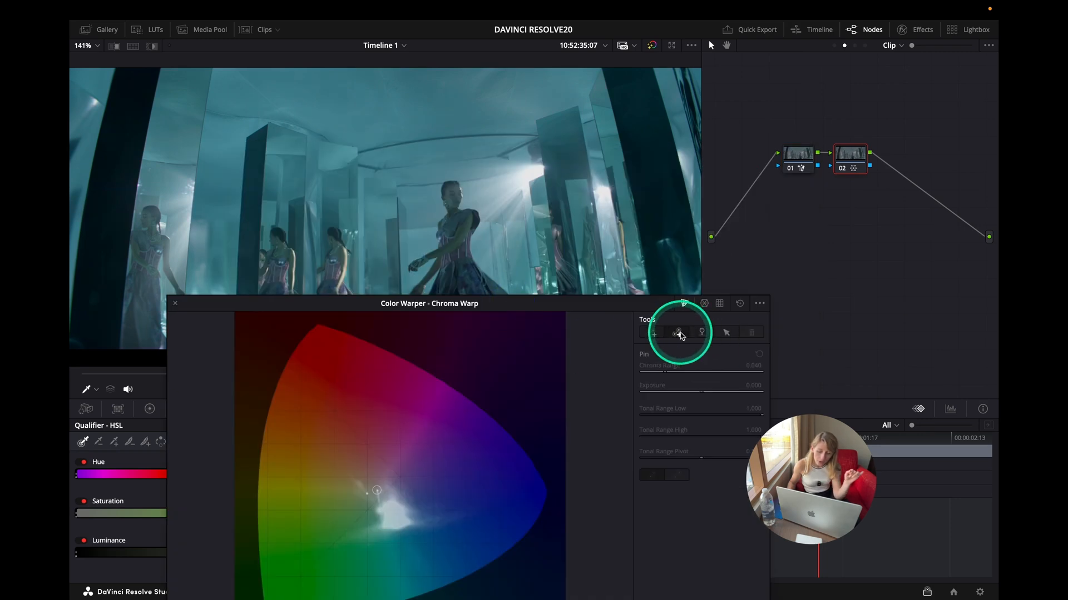
{"action": "mouse_move", "coordinate": [679, 334]}
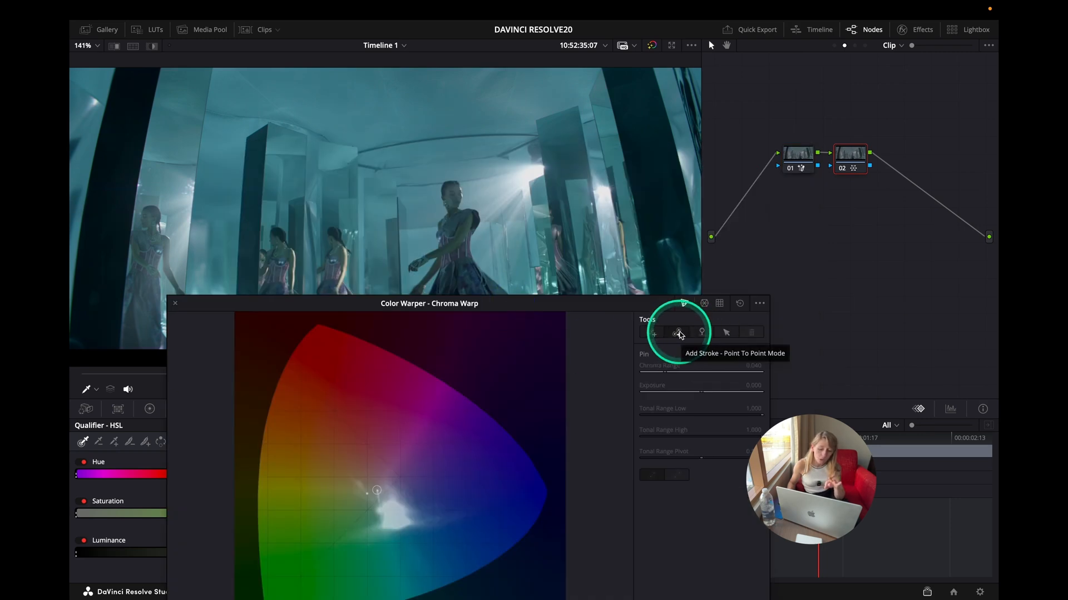
{"action": "mouse_move", "coordinate": [442, 240]}
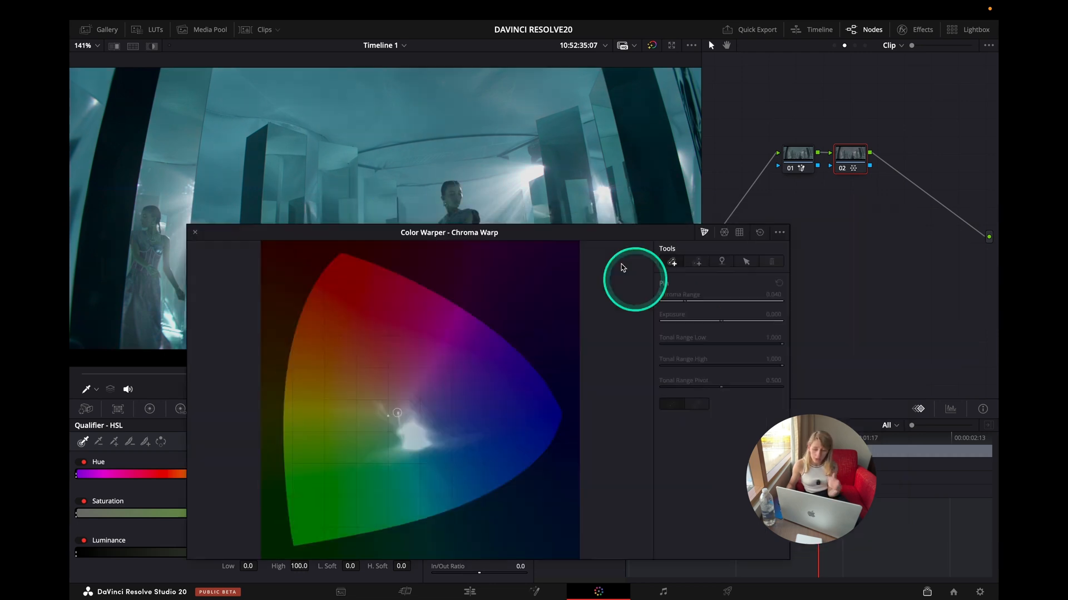
{"action": "mouse_move", "coordinate": [674, 264]}
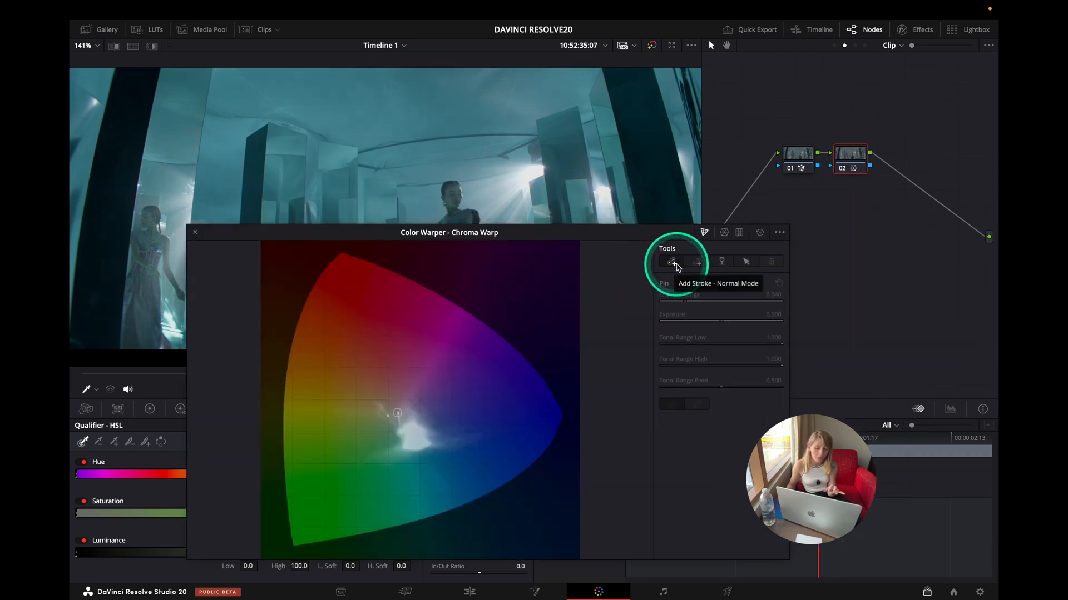
{"action": "mouse_move", "coordinate": [696, 262]}
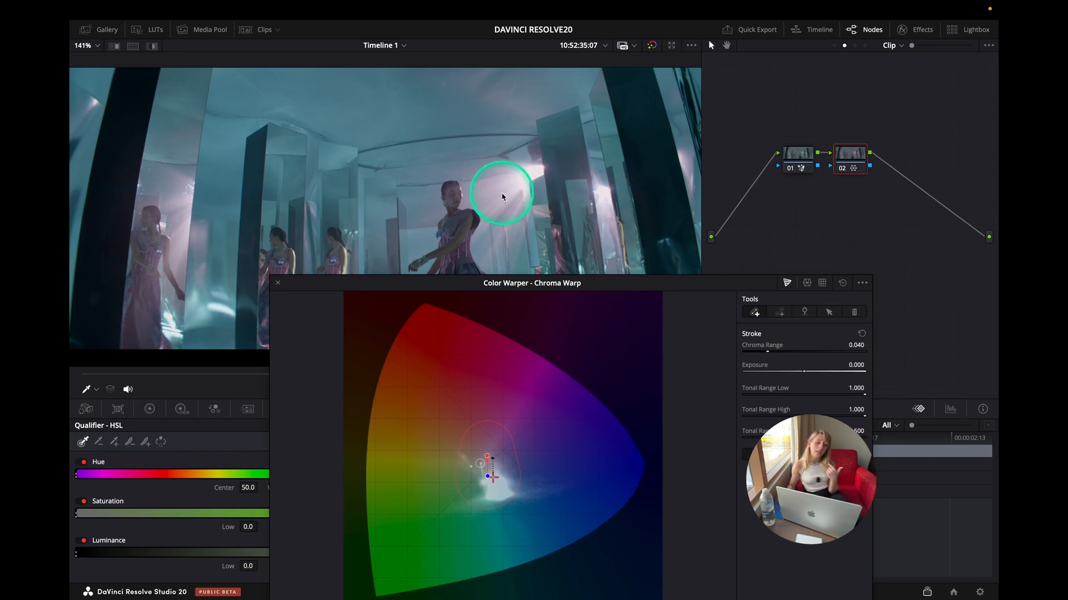
Sample the highlight colour at the woman's head and pin it in the chroma graph
{"action": "left_click", "coordinate": [804, 312]}
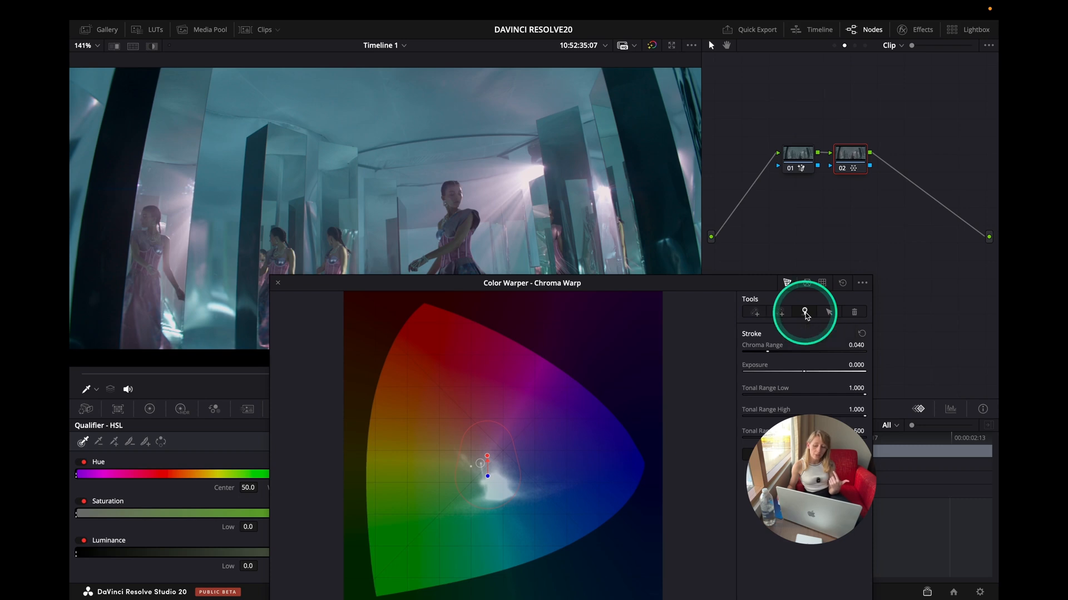
{"action": "mouse_move", "coordinate": [519, 180]}
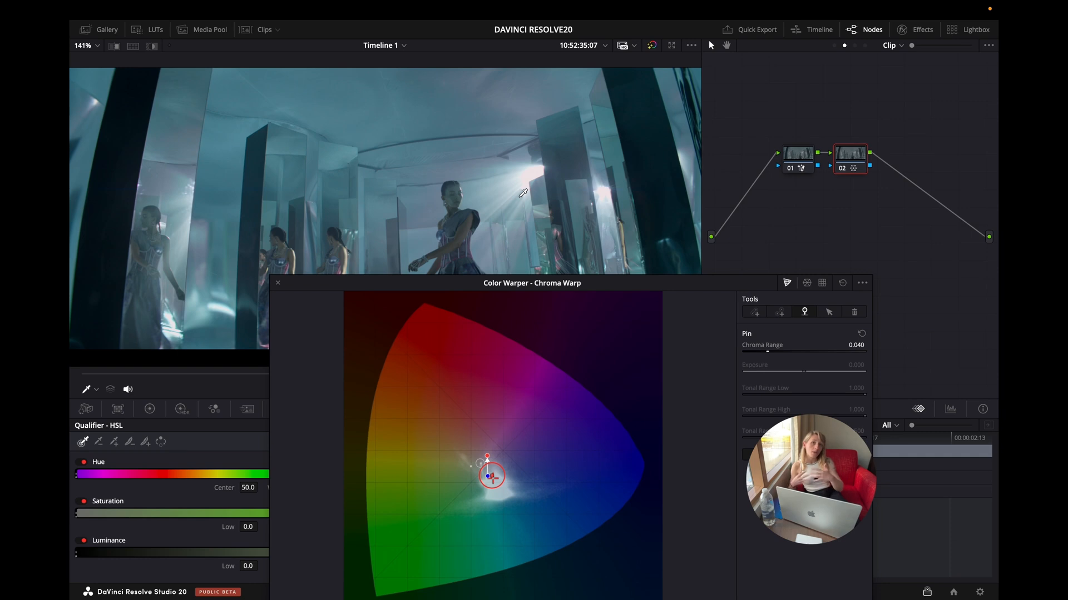
{"action": "left_click", "coordinate": [278, 278]}
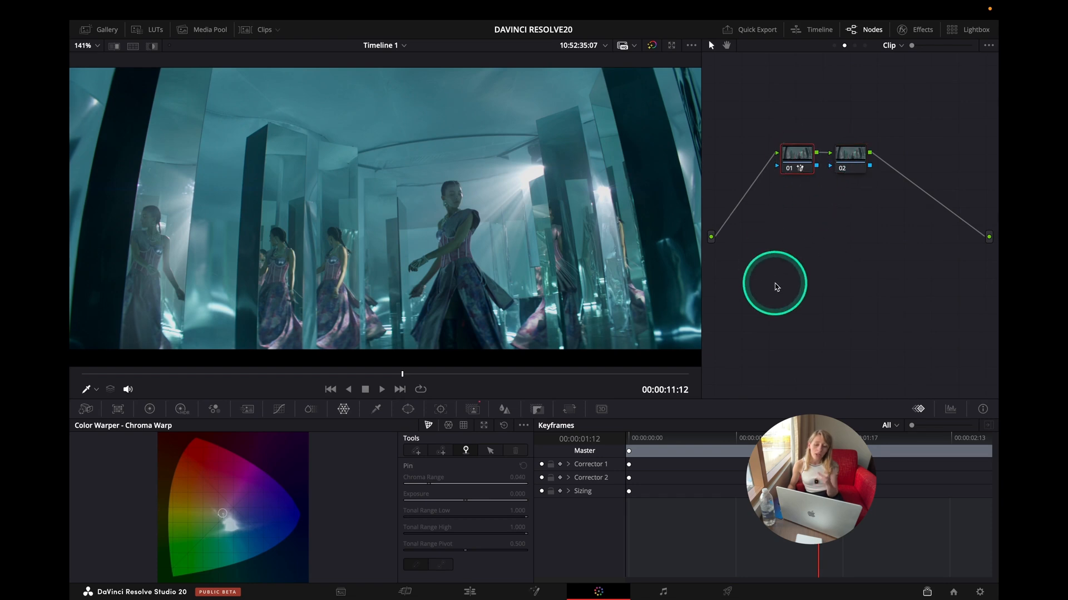
Toggle the red Magic Mask overlay on the people, then return to the Chroma Warp controls
{"action": "left_click", "coordinate": [504, 408]}
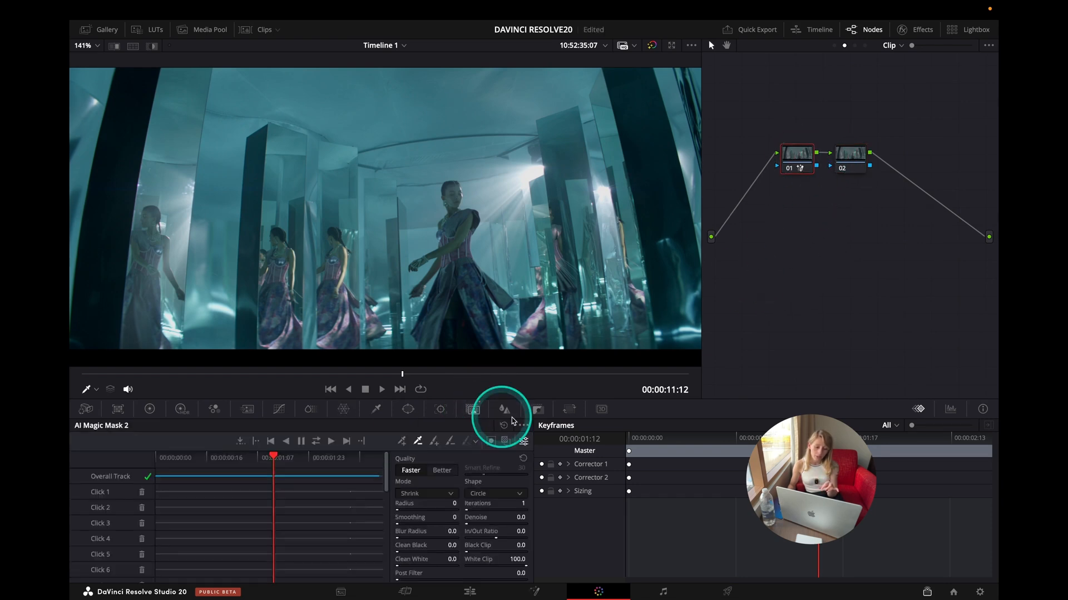
{"action": "left_click", "coordinate": [504, 442]}
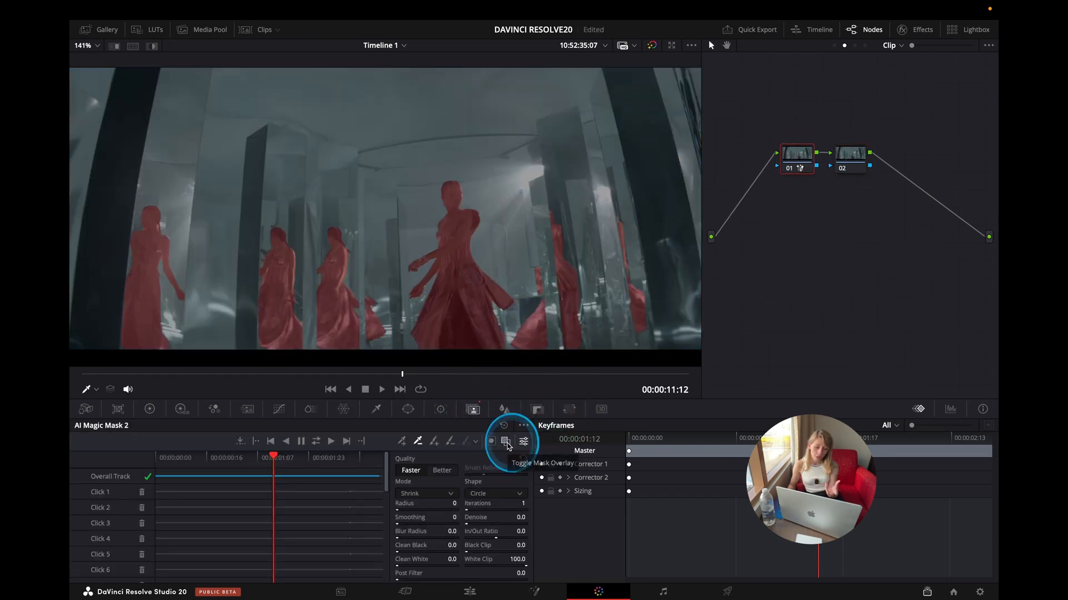
{"action": "left_click", "coordinate": [440, 409]}
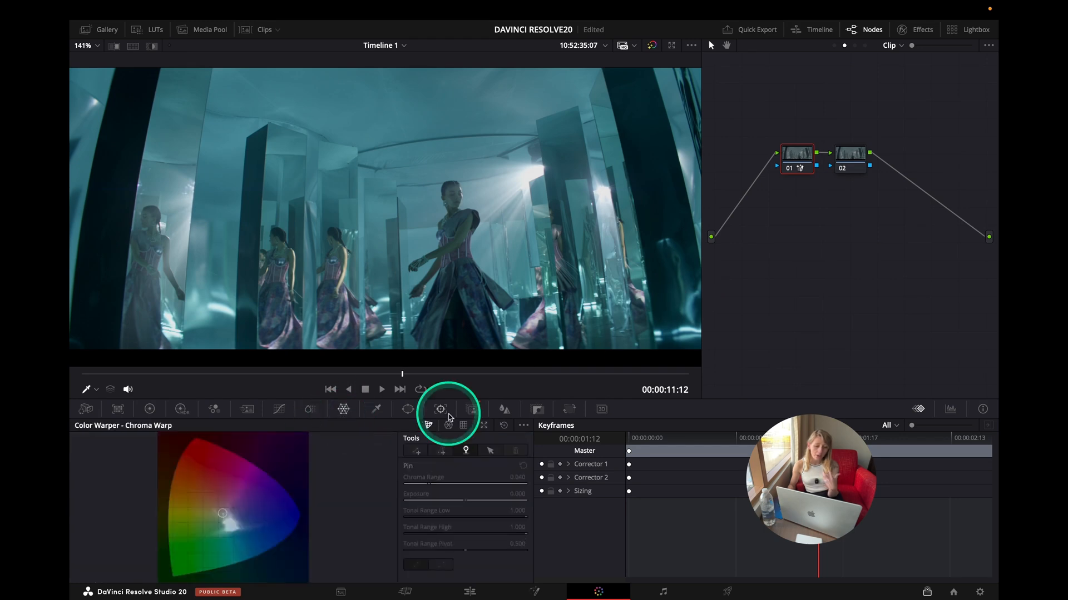
{"action": "left_click", "coordinate": [343, 409]}
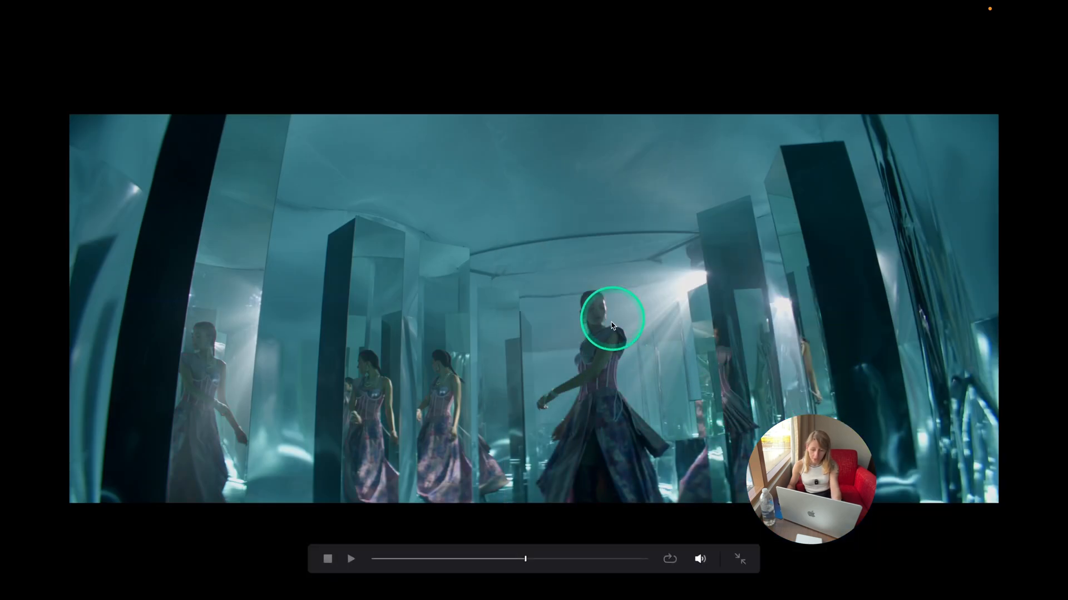
{"action": "mouse_move", "coordinate": [709, 427]}
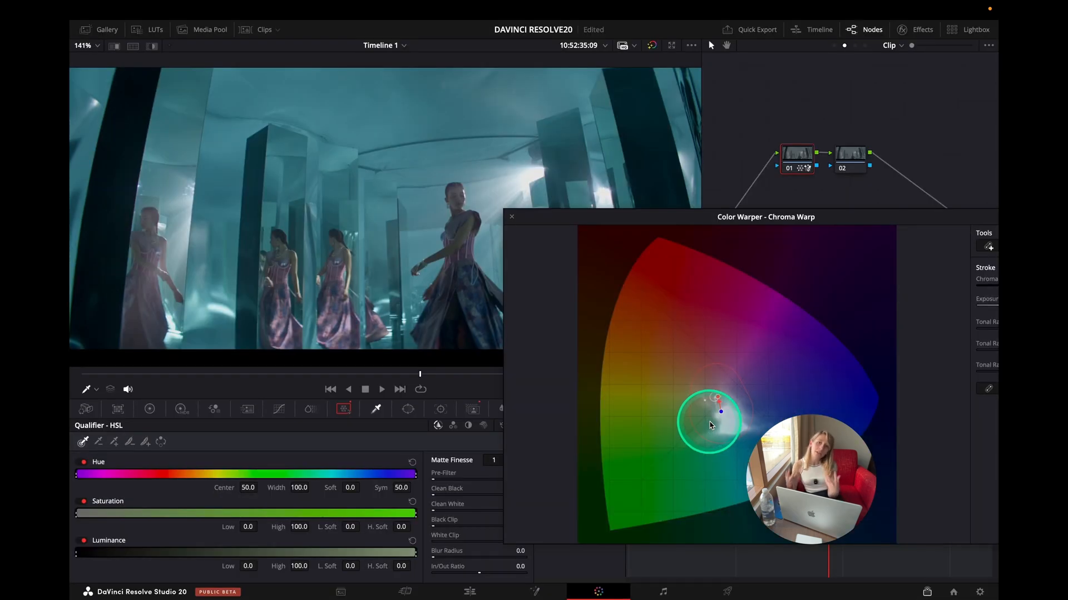
{"action": "left_click", "coordinate": [711, 426]}
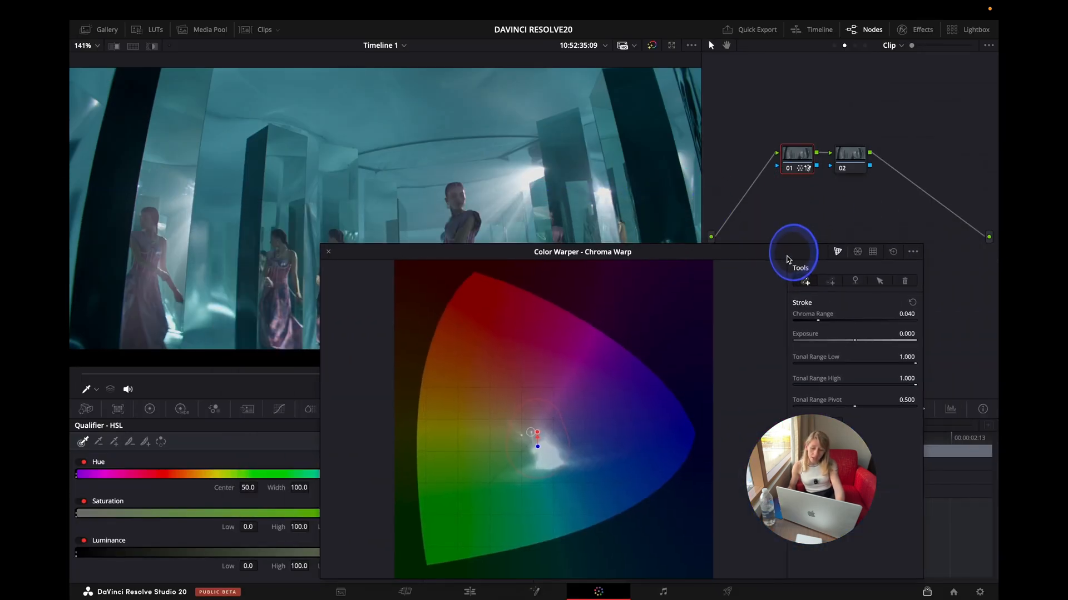
{"action": "mouse_move", "coordinate": [821, 314]}
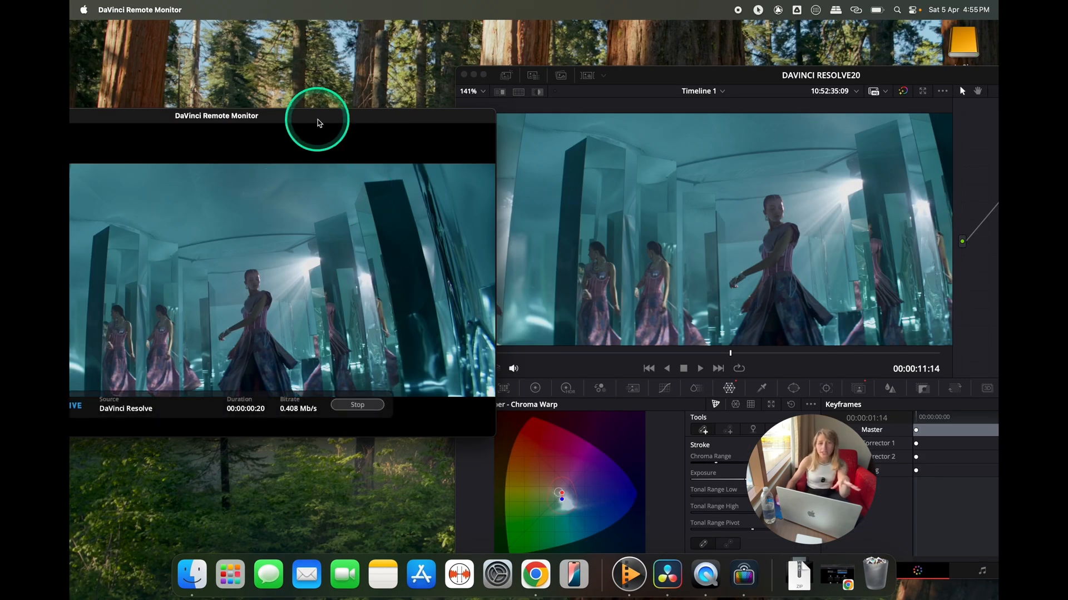
{"action": "mouse_move", "coordinate": [423, 202]}
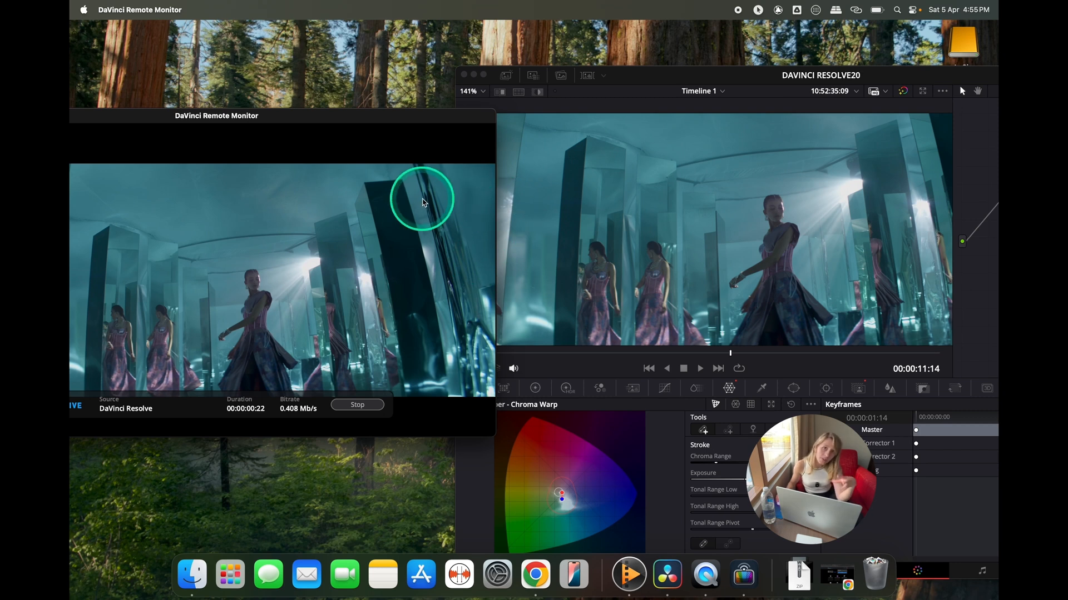
{"action": "mouse_move", "coordinate": [324, 136]}
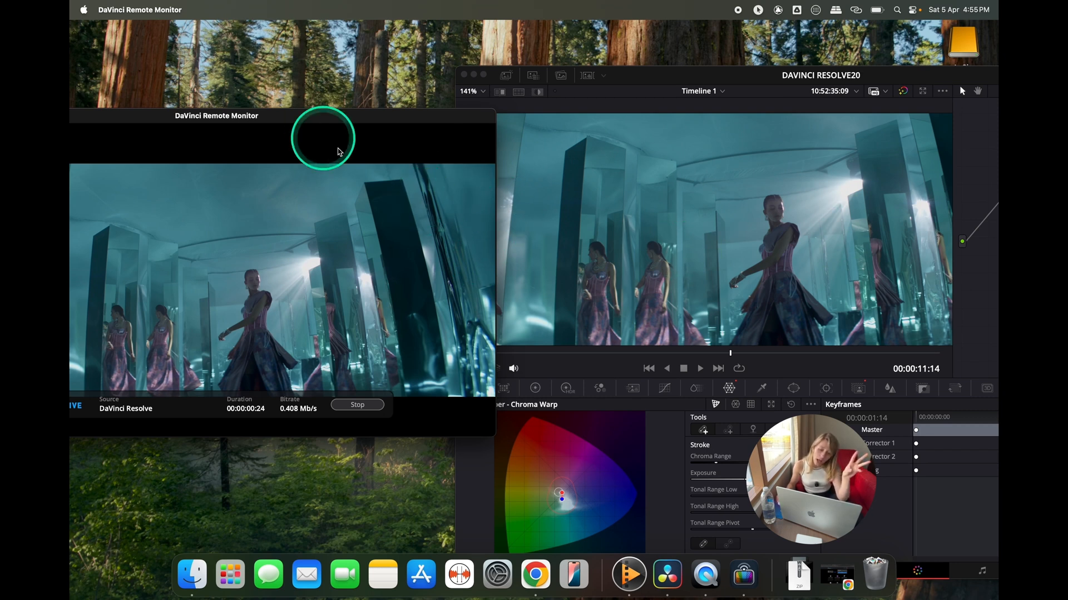
{"action": "mouse_move", "coordinate": [603, 307]}
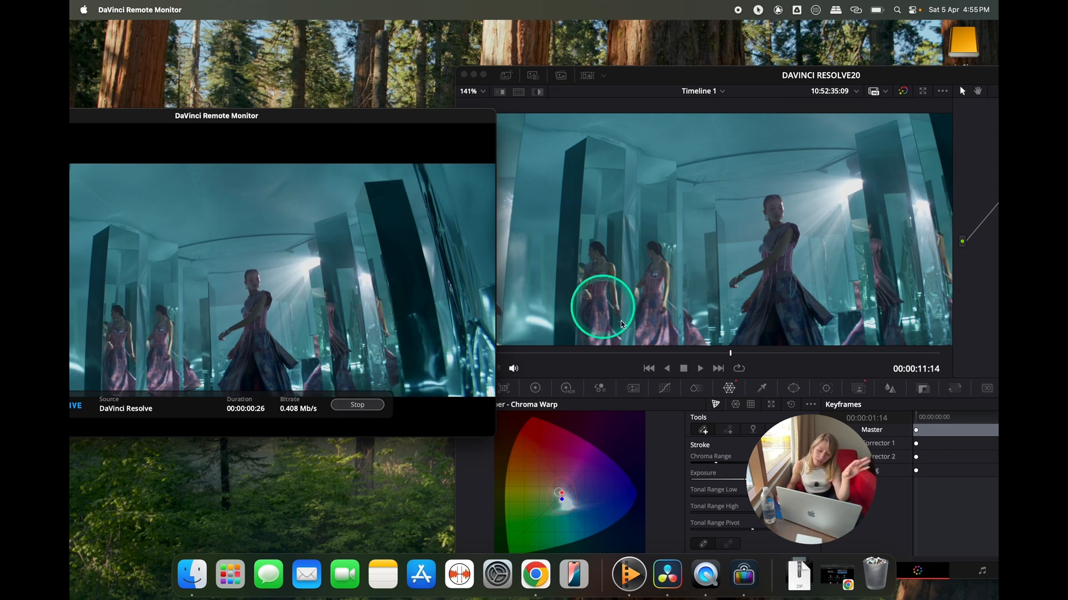
{"action": "mouse_move", "coordinate": [687, 141]}
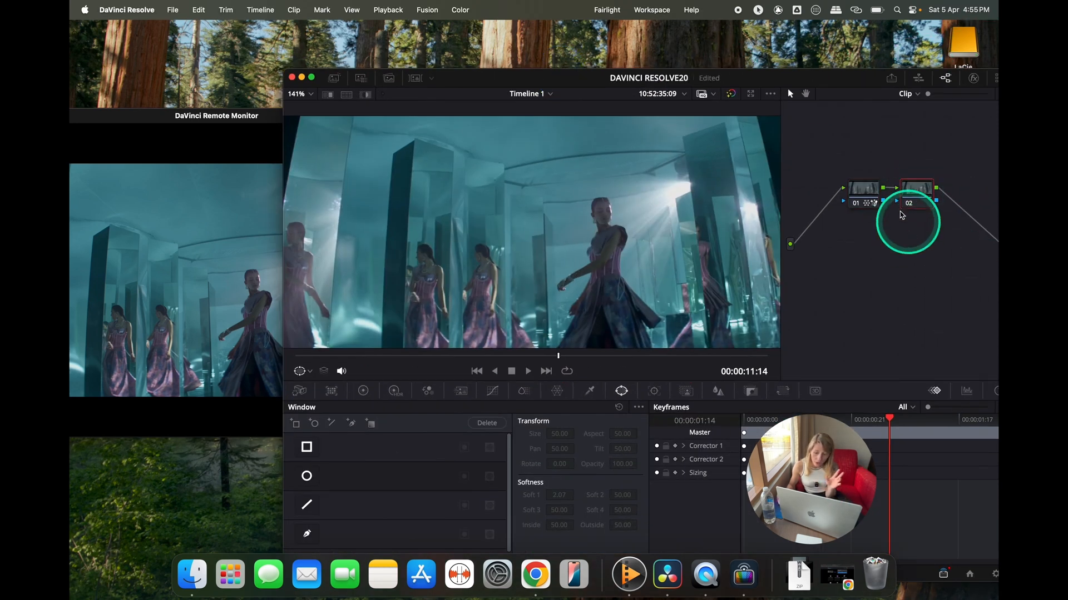
Select node 02 and enable the circular power window around the central woman
{"action": "left_click", "coordinate": [307, 476]}
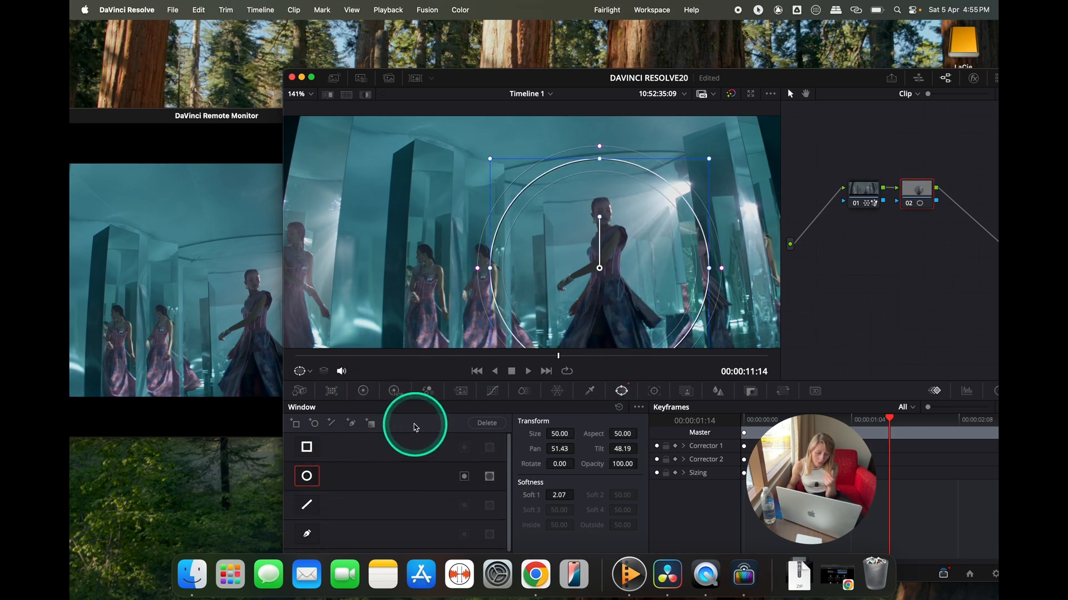
{"action": "left_click", "coordinate": [362, 390]}
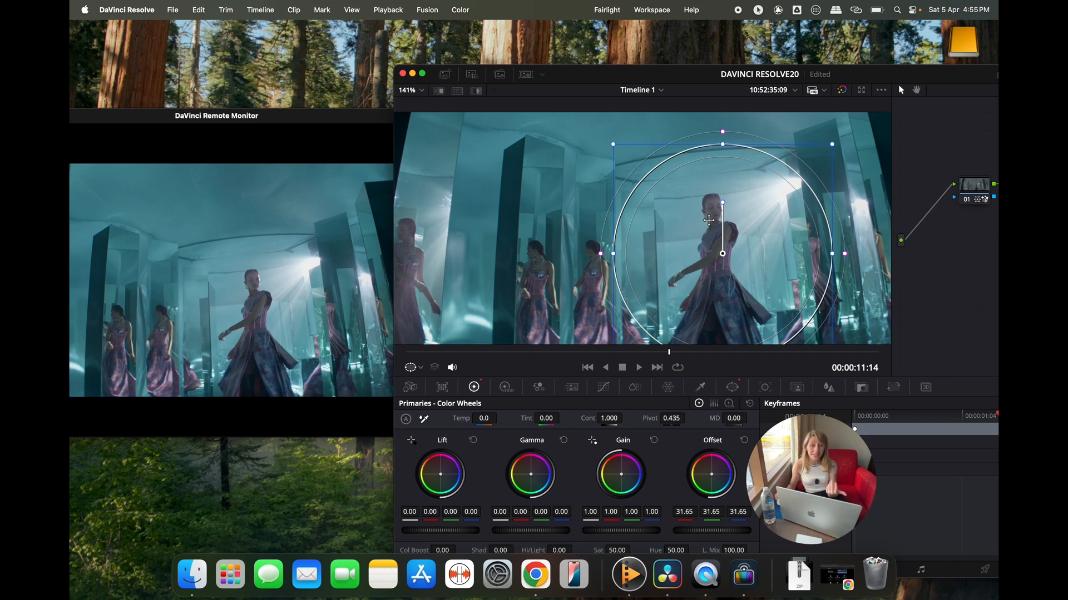
Enable Show Viewer Overlays on Remote Monitor so the circular window outline streams, and show its transform values
{"action": "left_click", "coordinate": [881, 89]}
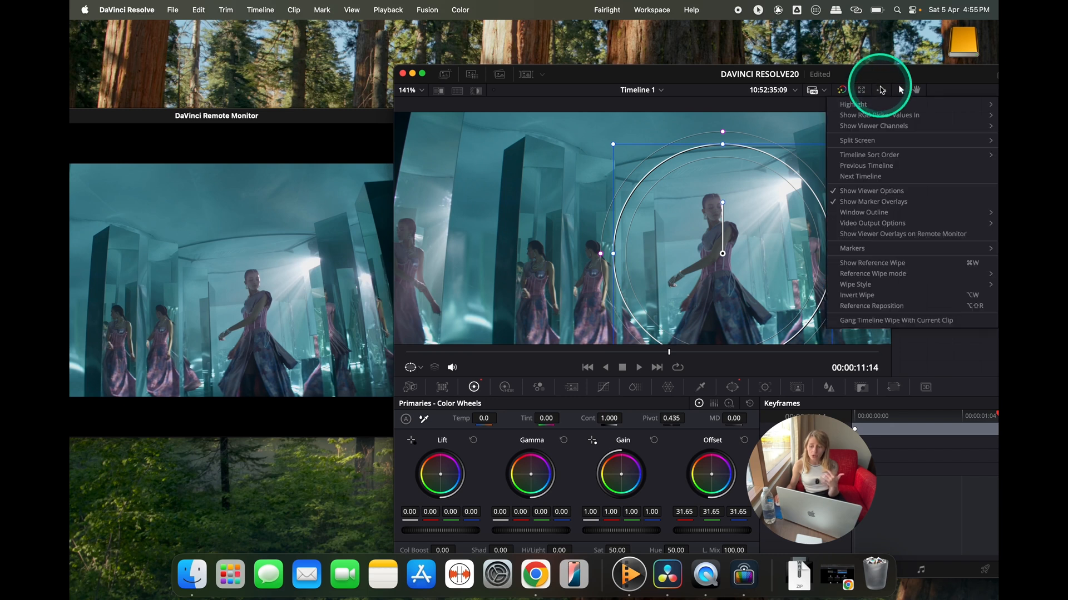
{"action": "mouse_move", "coordinate": [878, 234]}
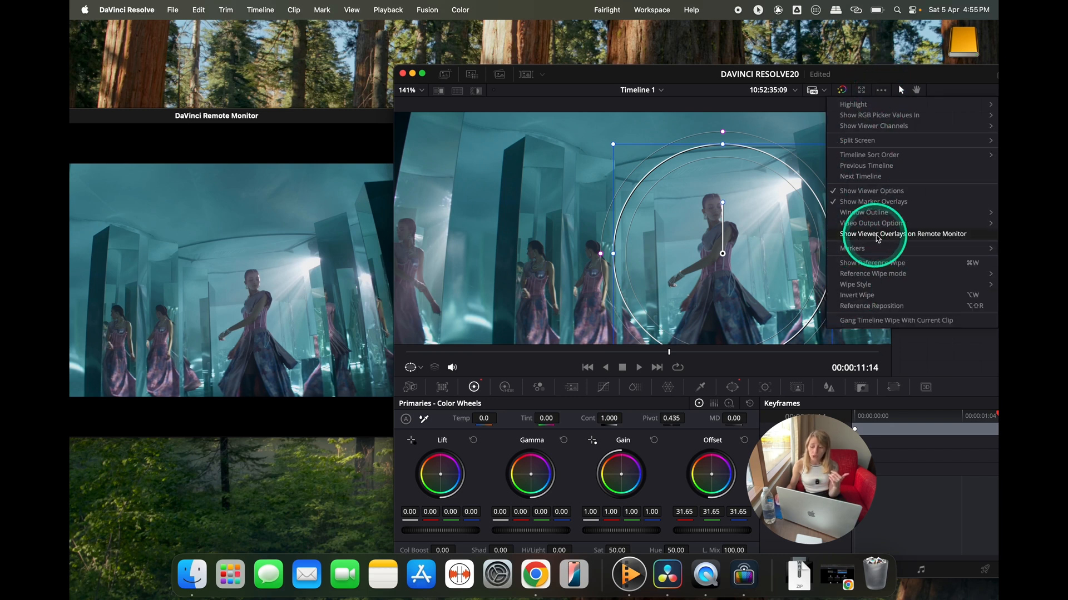
{"action": "mouse_move", "coordinate": [933, 238]}
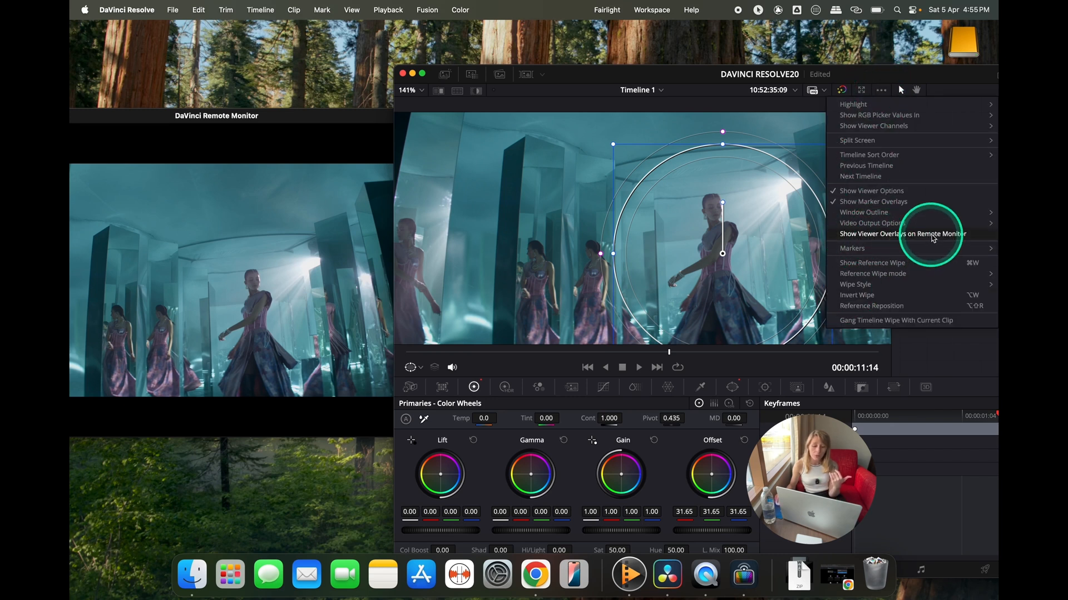
{"action": "left_click", "coordinate": [902, 234]}
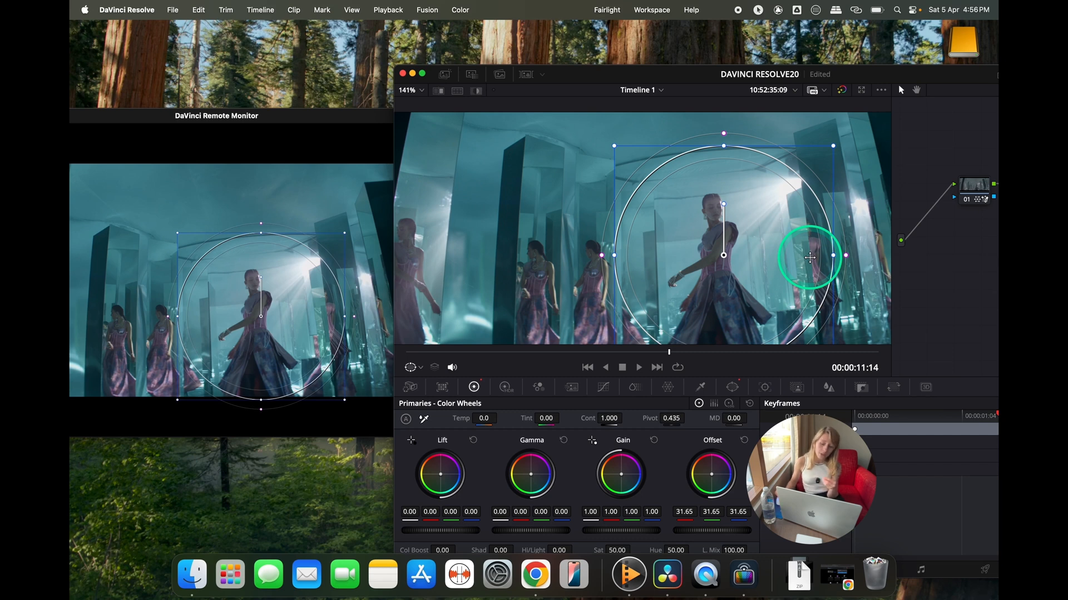
{"action": "left_click", "coordinate": [732, 387]}
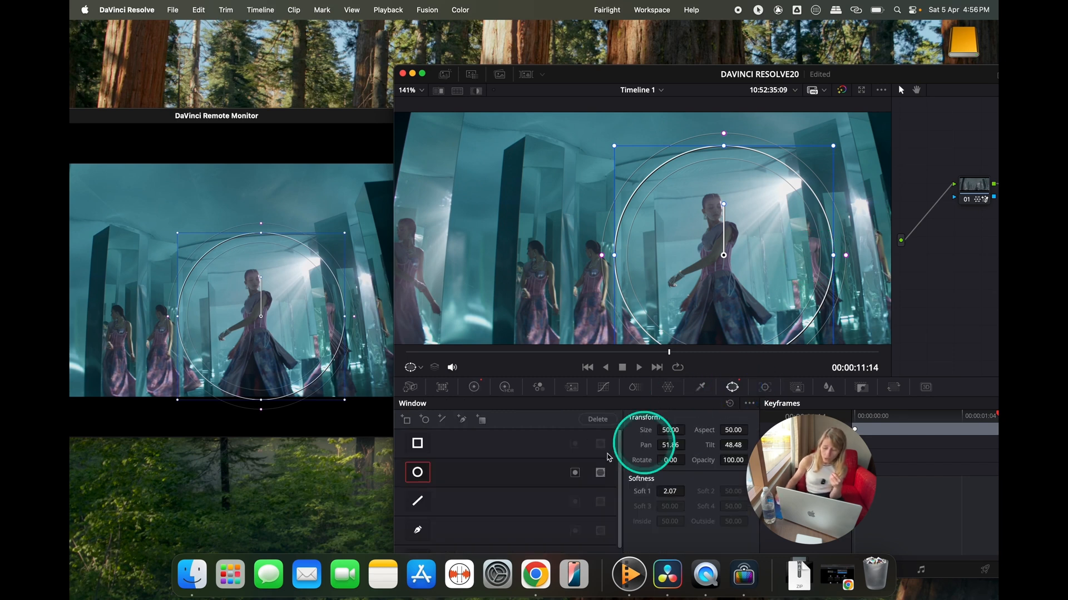
{"action": "mouse_move", "coordinate": [417, 444]}
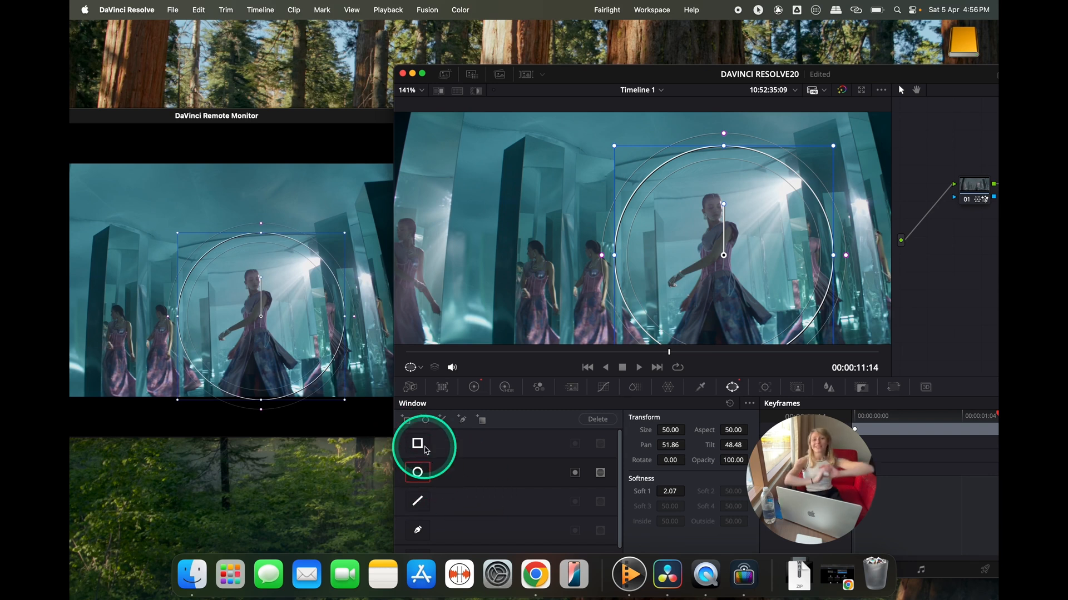
{"action": "left_click", "coordinate": [417, 472]}
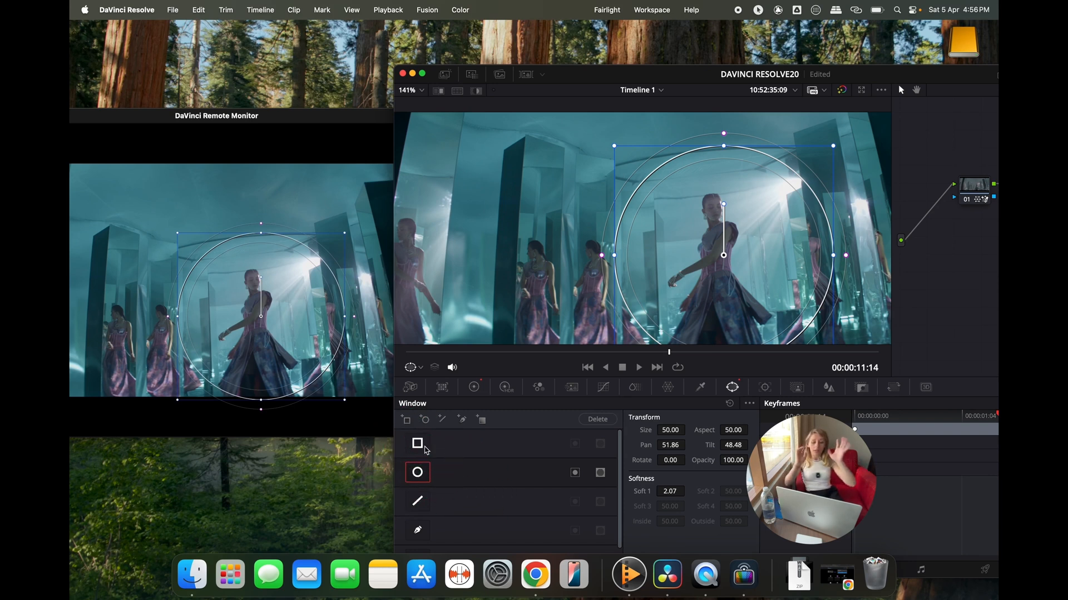